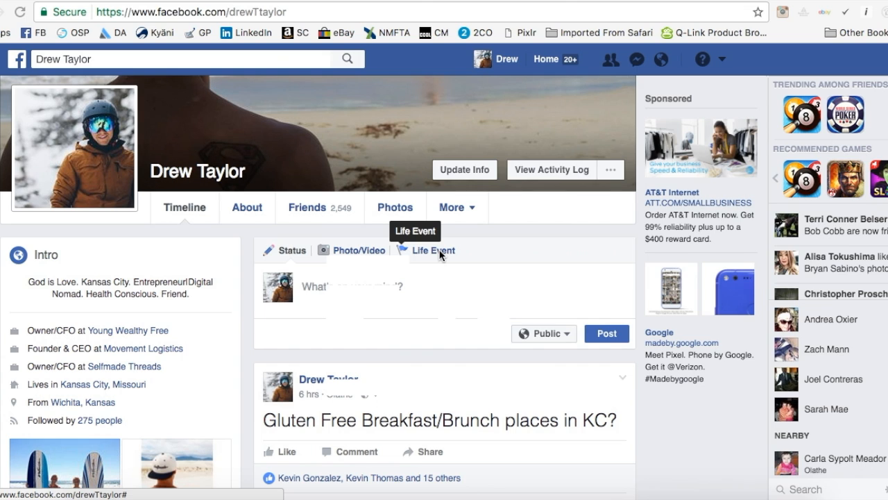
pyautogui.moveTo(173, 94)
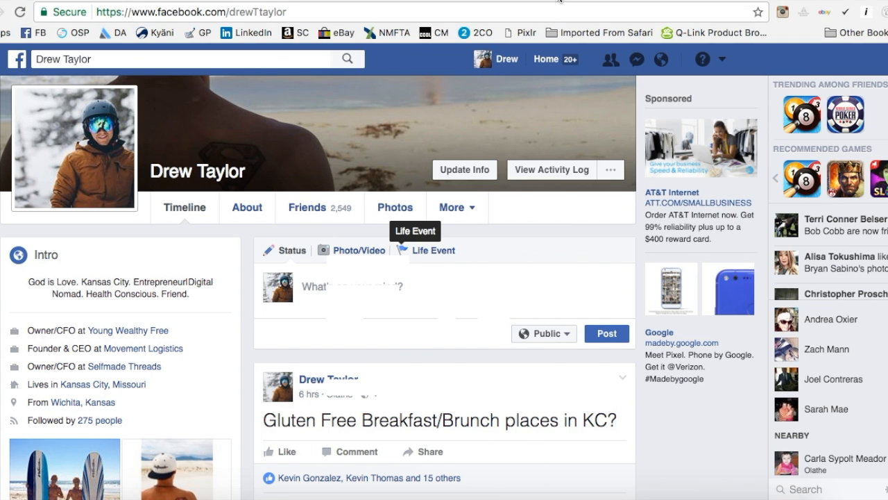
# Step: Enter domains.google.com in a new browser tab's address bar
pyautogui.write('domains.google.com')
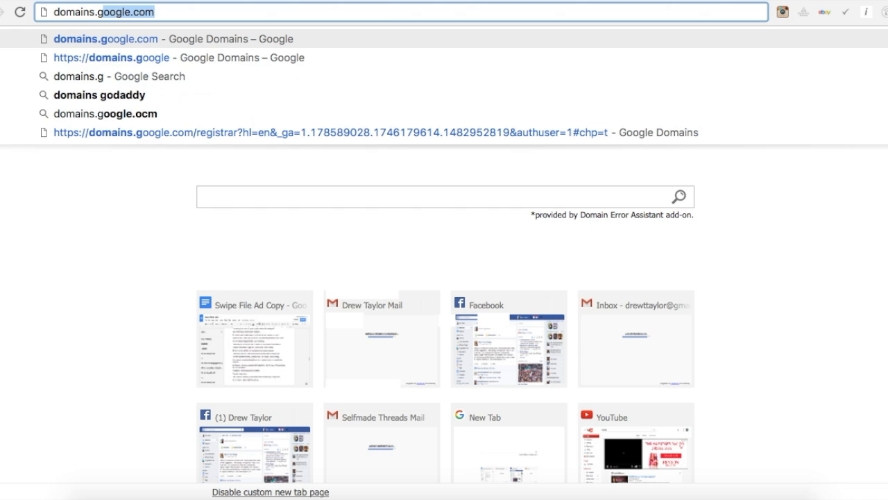
# Step: Load the Google Domains home page
pyautogui.press('Return')
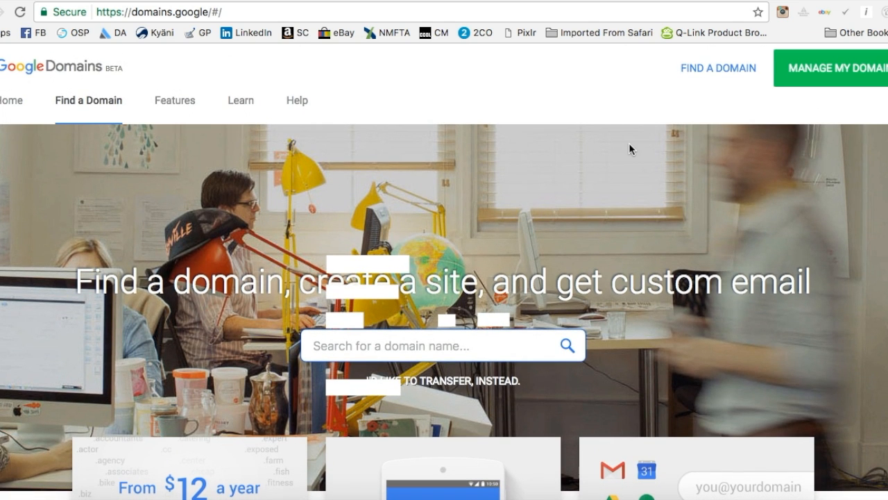
pyautogui.moveTo(685, 158)
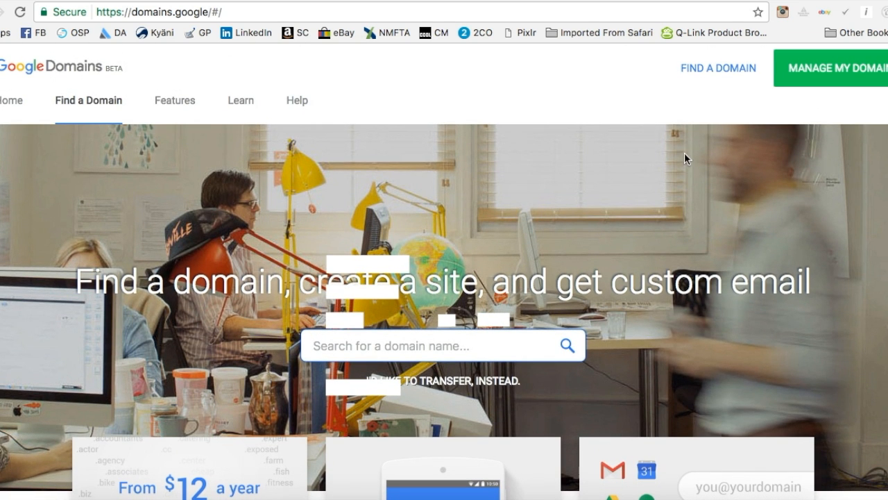
pyautogui.moveTo(718, 67)
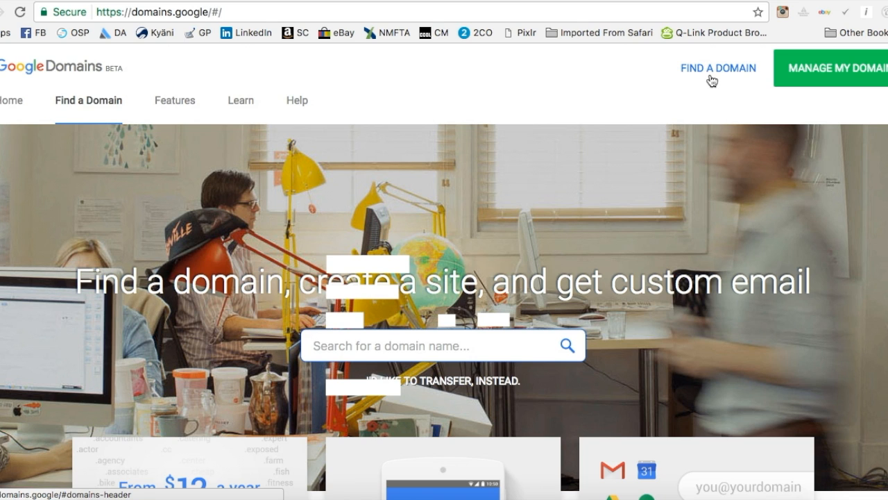
pyautogui.moveTo(826, 80)
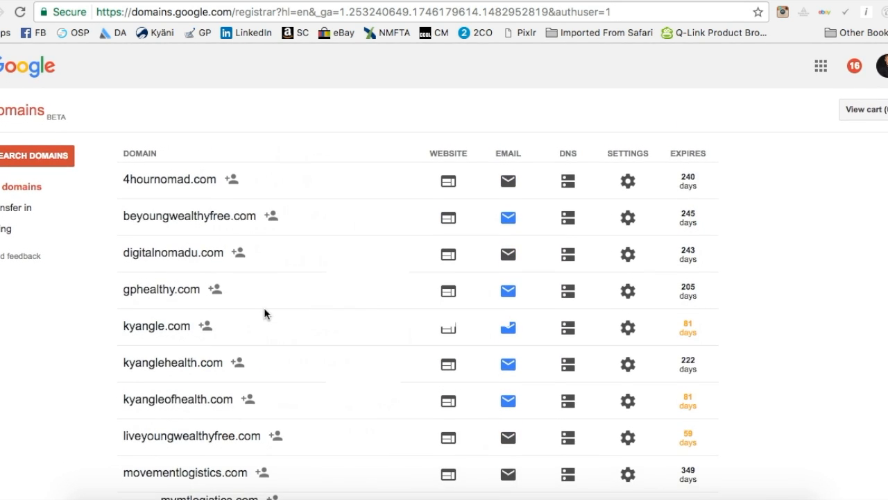
pyautogui.moveTo(239, 108)
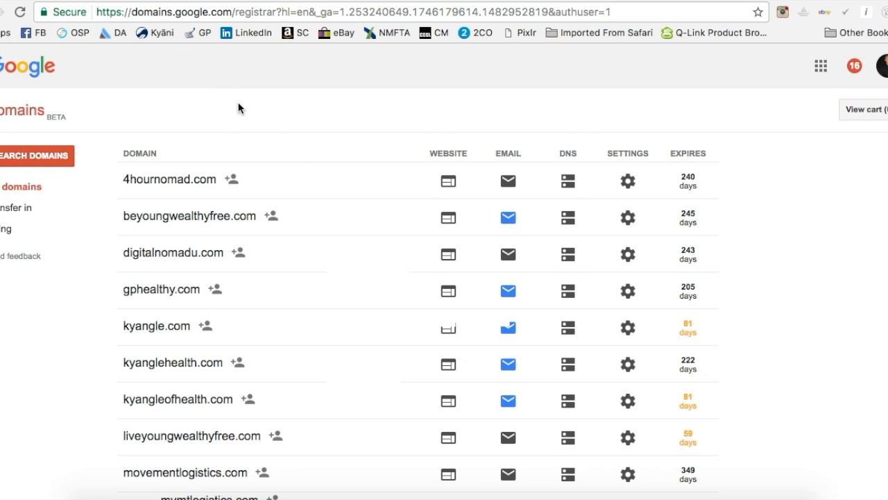
pyautogui.moveTo(39, 158)
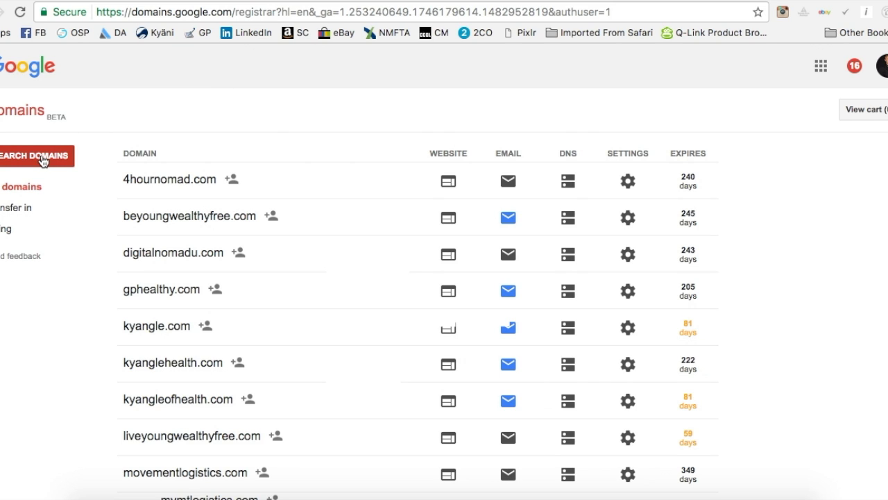
# Step: Go to the domain search page and focus the empty search box
pyautogui.click(36, 155)
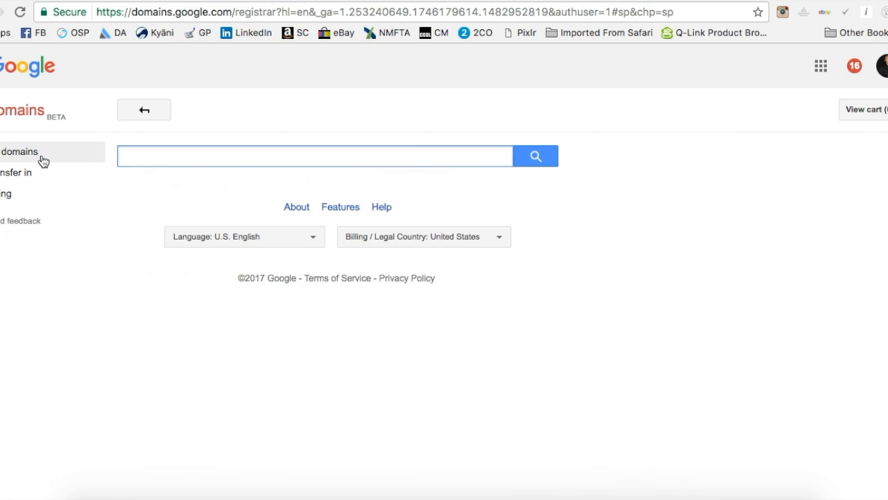
pyautogui.moveTo(262, 109)
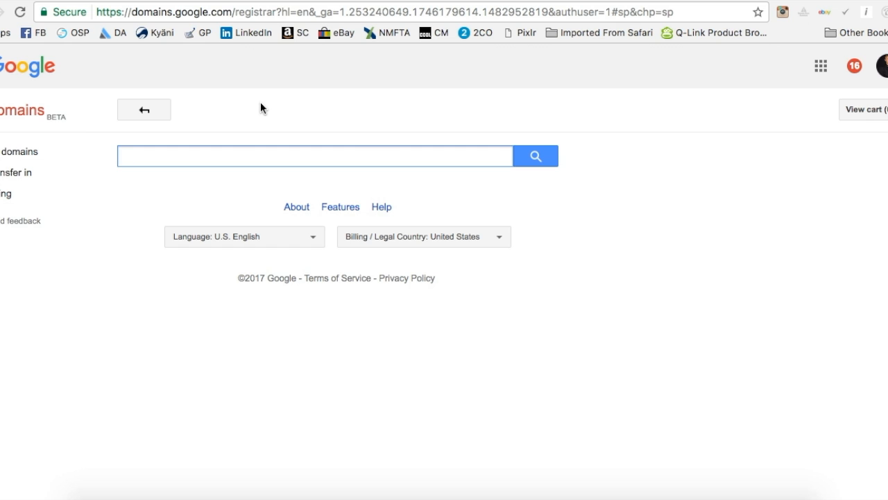
pyautogui.click(284, 12)
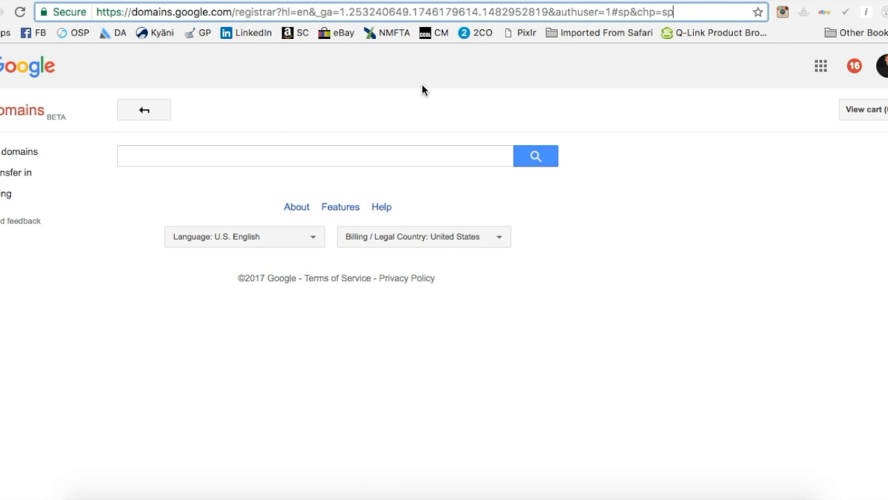
pyautogui.moveTo(413, 117)
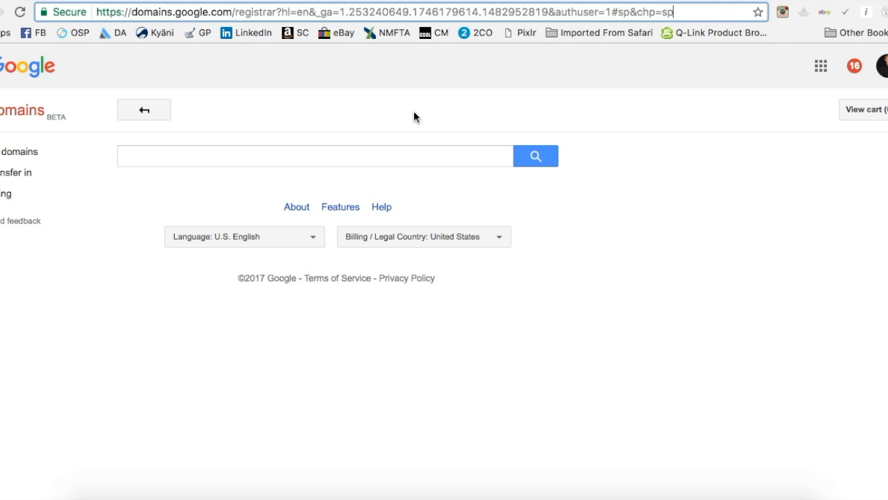
pyautogui.moveTo(289, 114)
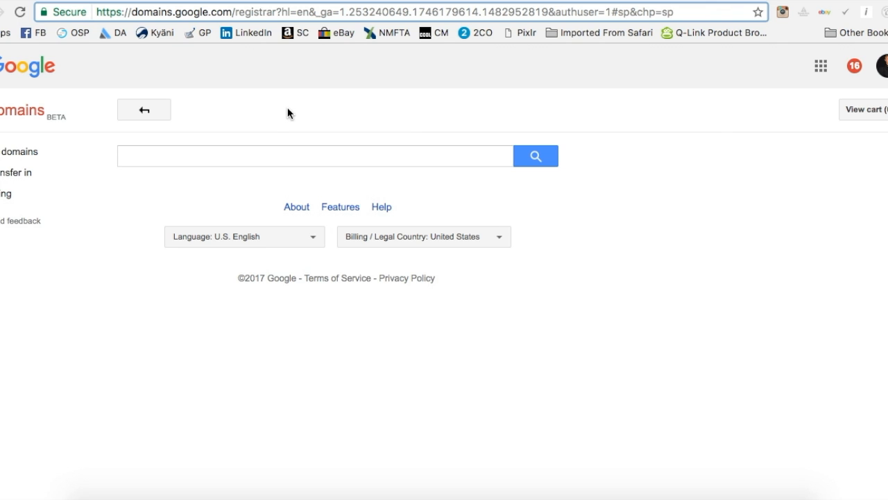
pyautogui.click(315, 156)
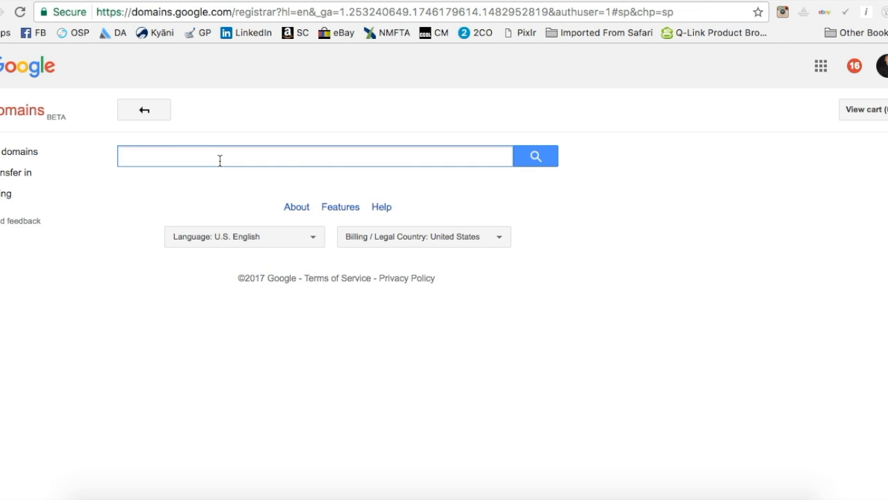
# Step: Search for yourdomaingoesherenow.com to see available endings and prices
pyautogui.write('youn')
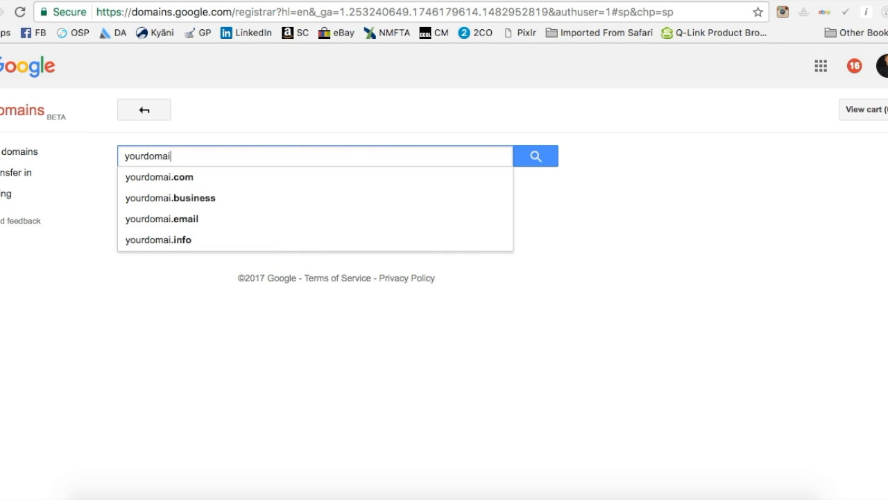
pyautogui.write('ngoeshere')
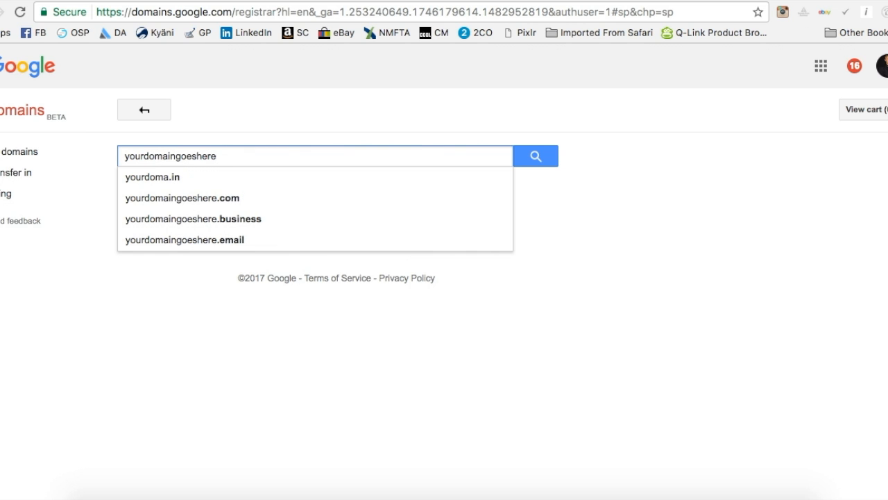
pyautogui.write('now.com')
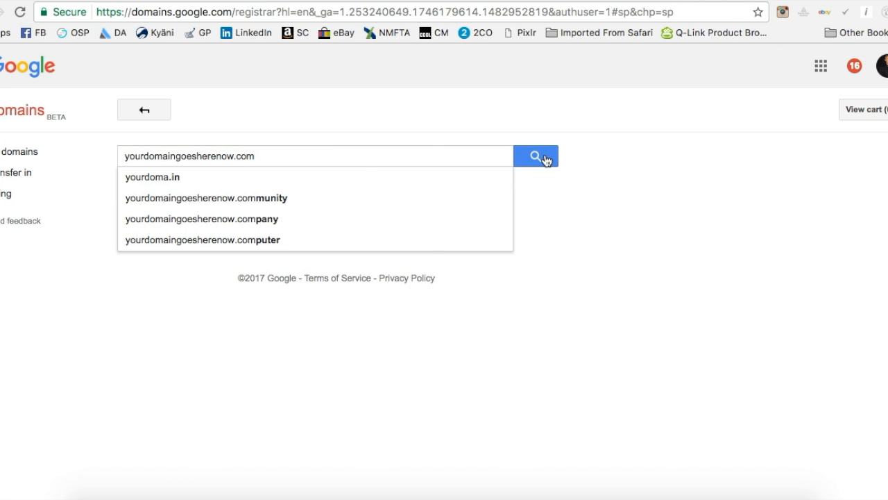
pyautogui.click(536, 156)
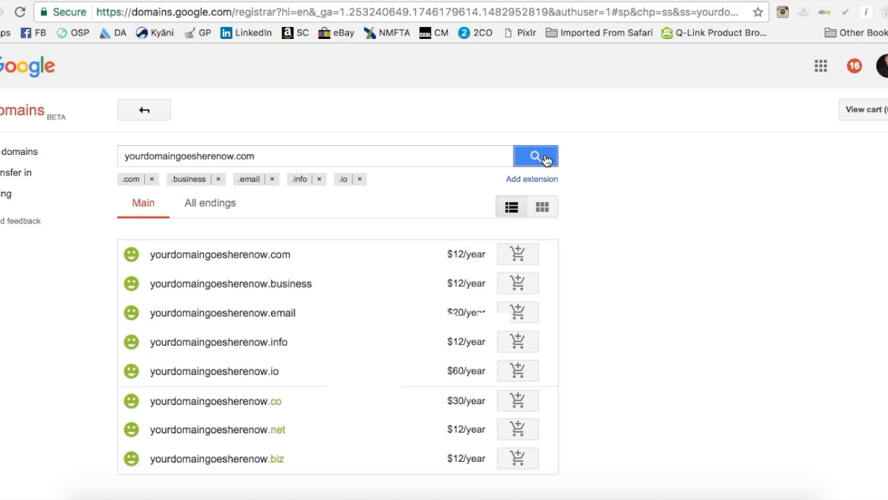
pyautogui.moveTo(269, 230)
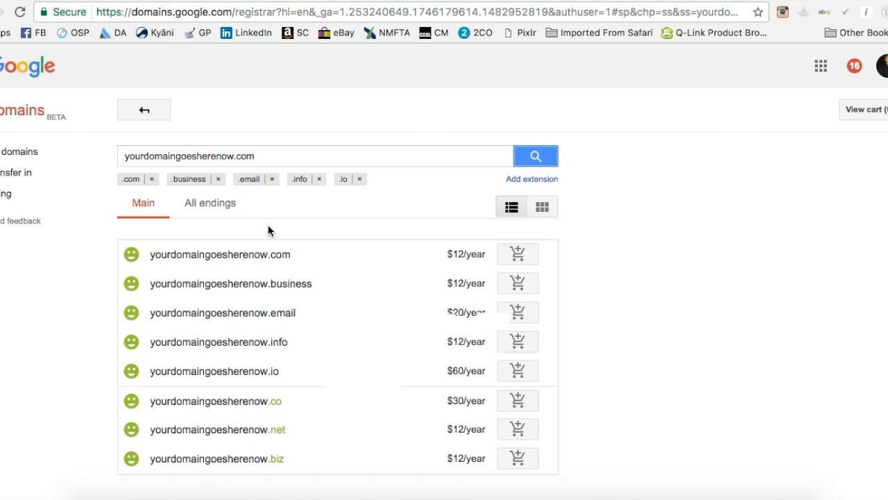
pyautogui.click(313, 155)
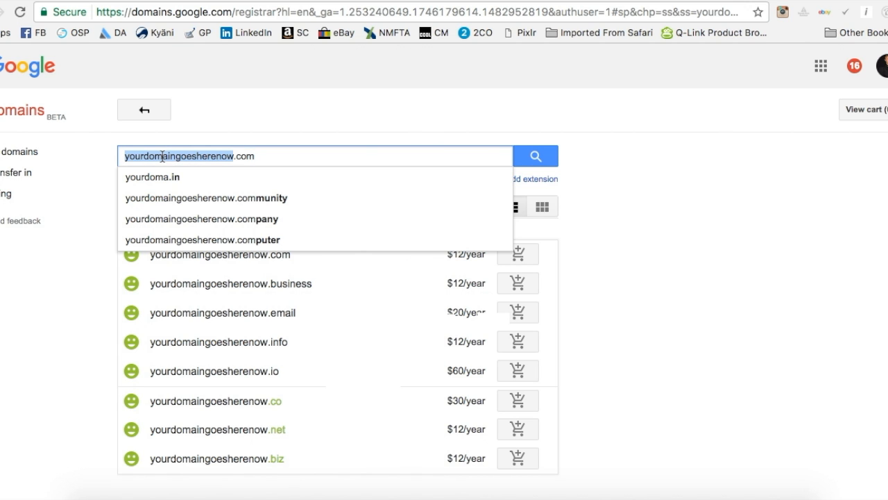
pyautogui.click(275, 117)
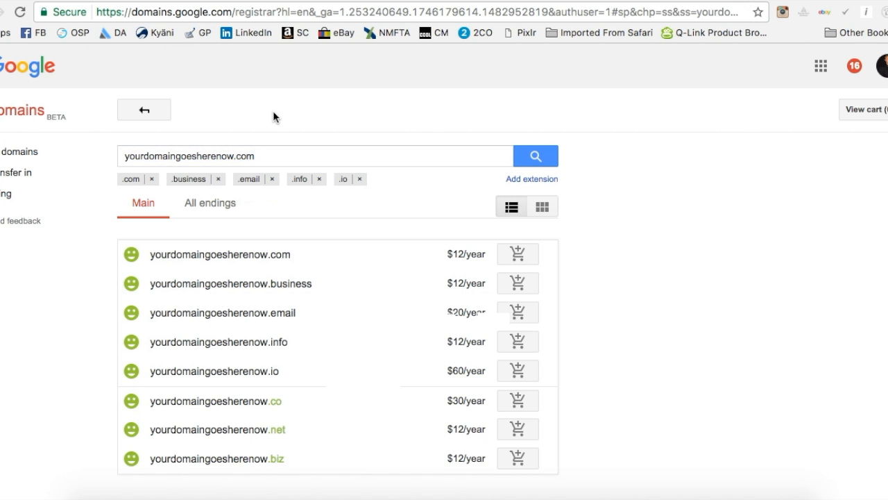
pyautogui.moveTo(269, 128)
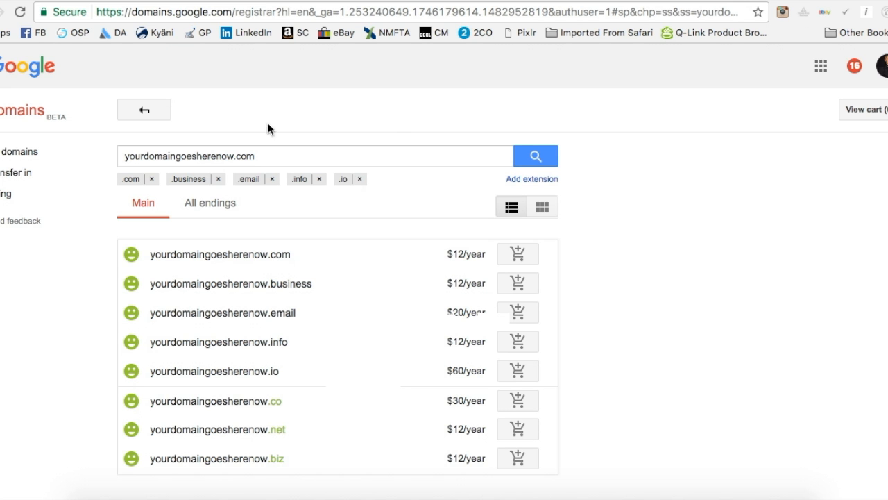
pyautogui.scroll(-3)
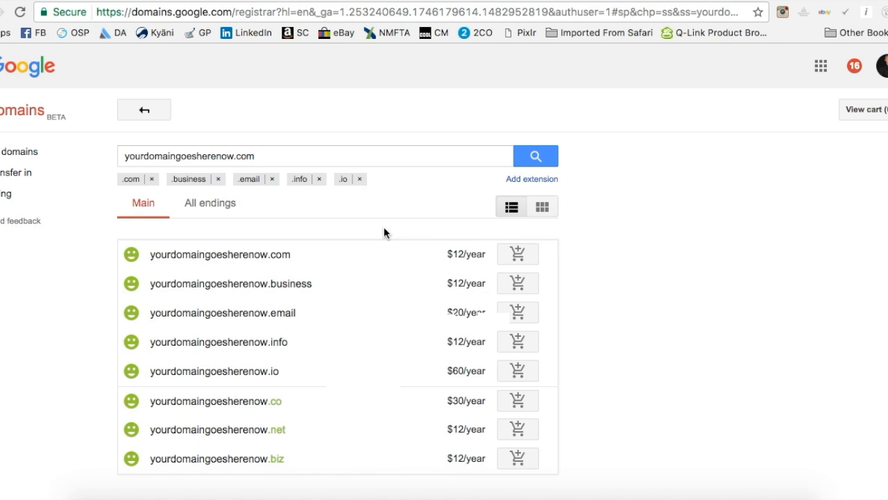
pyautogui.moveTo(152, 238)
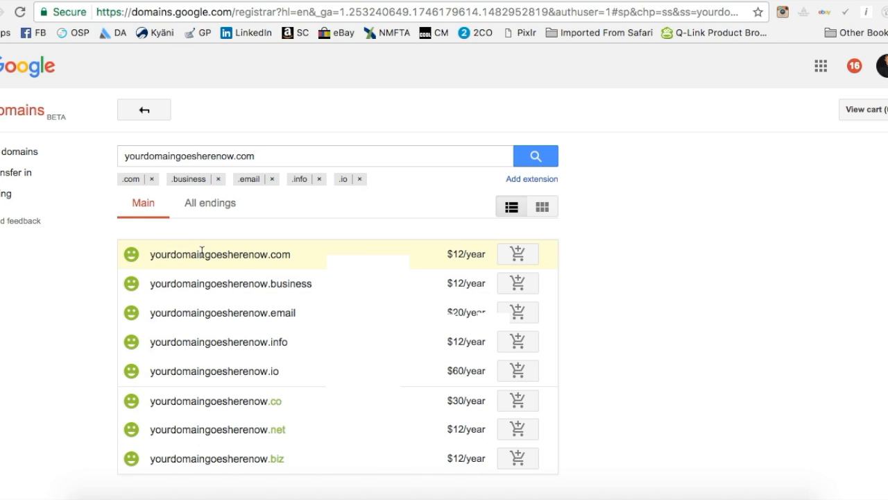
pyautogui.moveTo(450, 257)
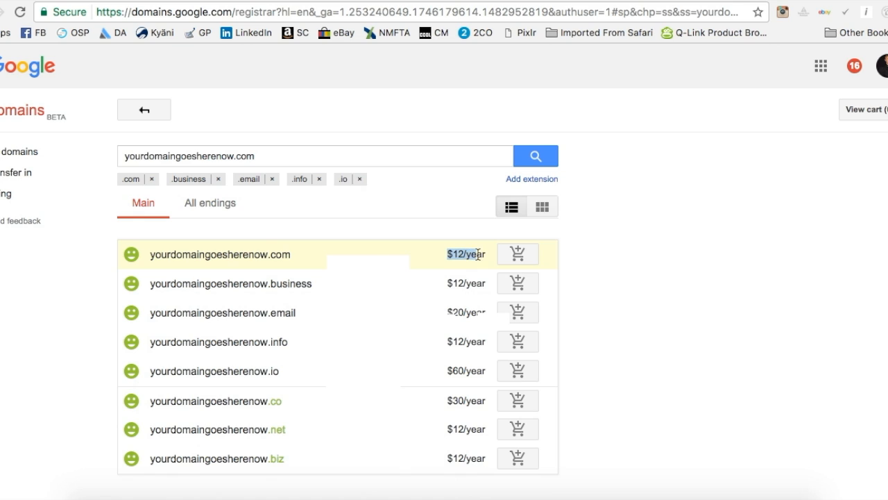
pyautogui.moveTo(465, 232)
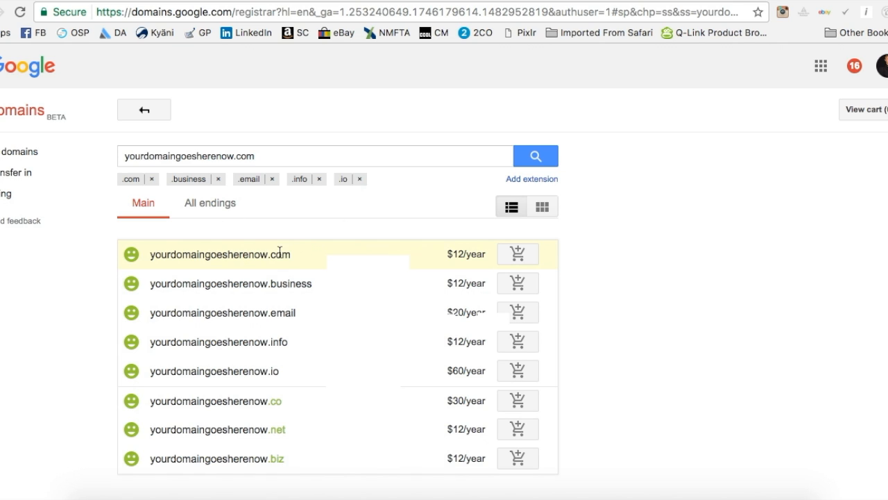
pyautogui.moveTo(262, 241)
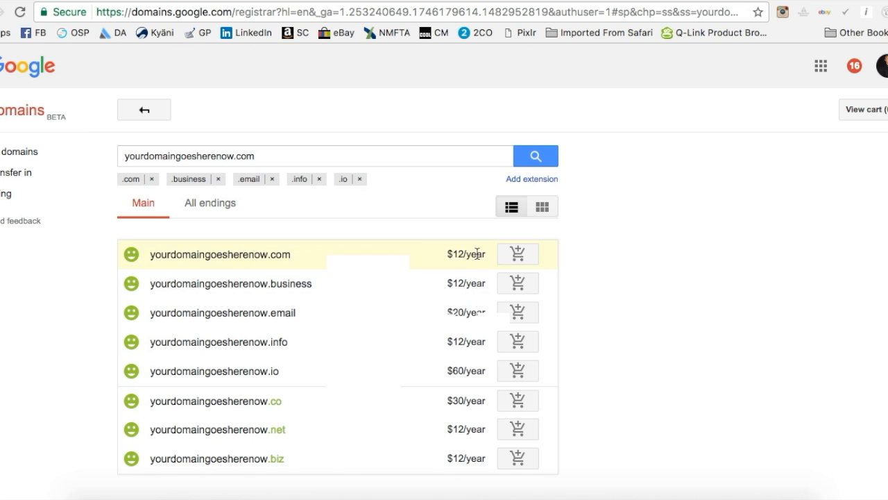
# Step: Add the .com domain to the cart at $12/year and proceed to checkout
pyautogui.click(517, 253)
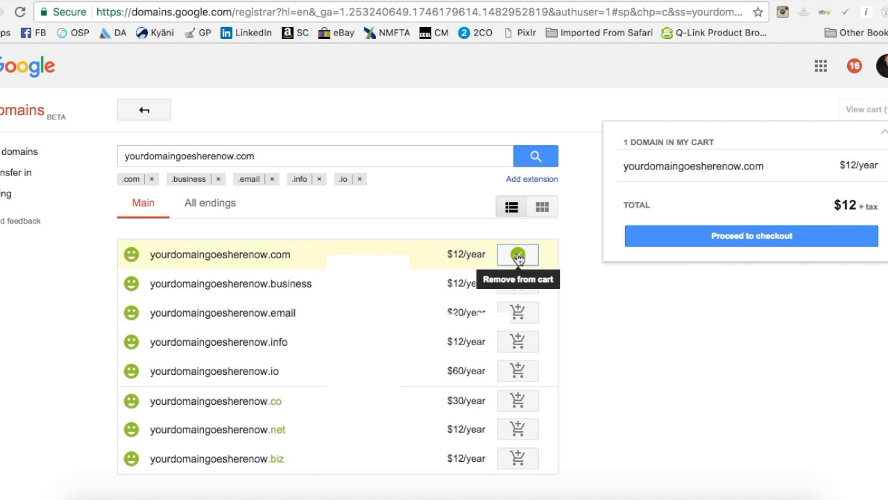
pyautogui.click(750, 236)
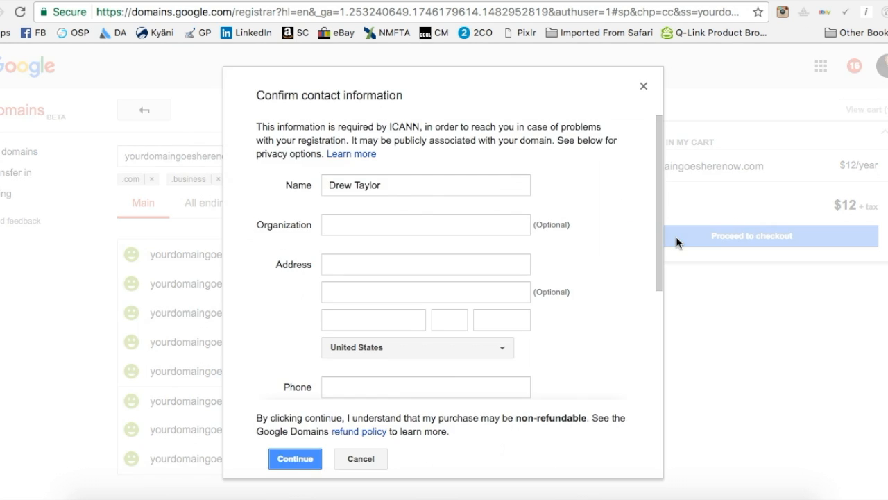
pyautogui.scroll(-3)
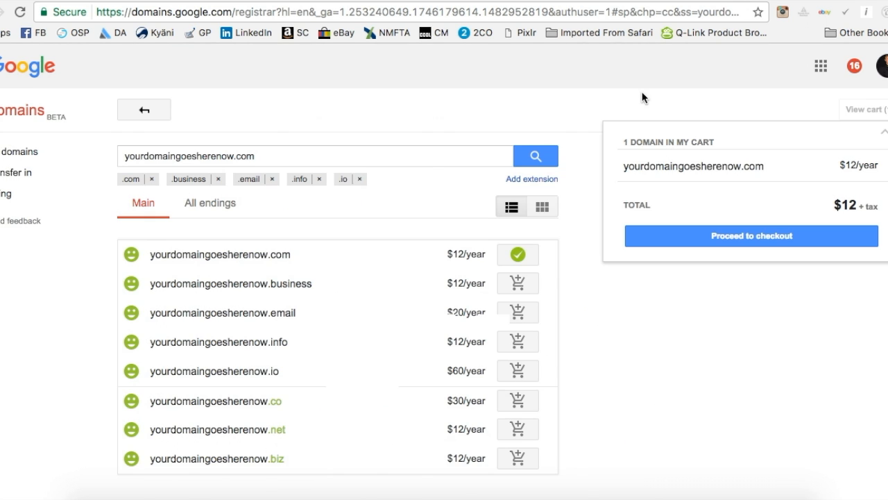
pyautogui.moveTo(677, 311)
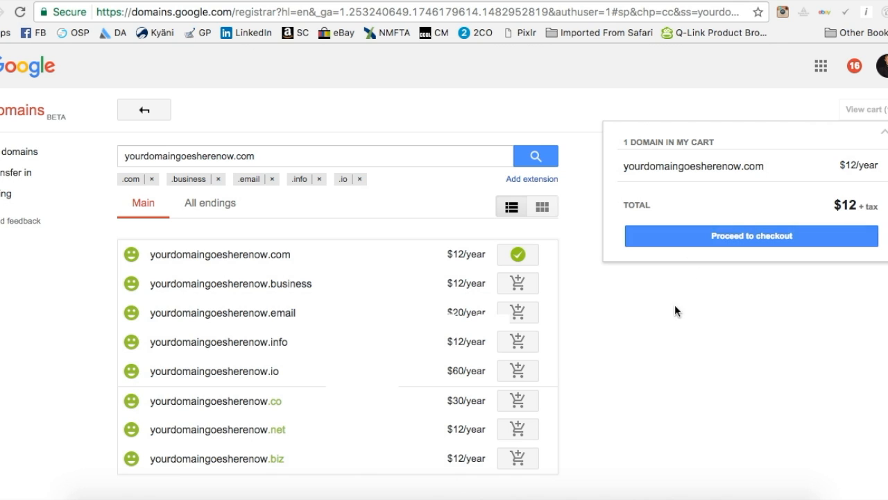
pyautogui.moveTo(118, 94)
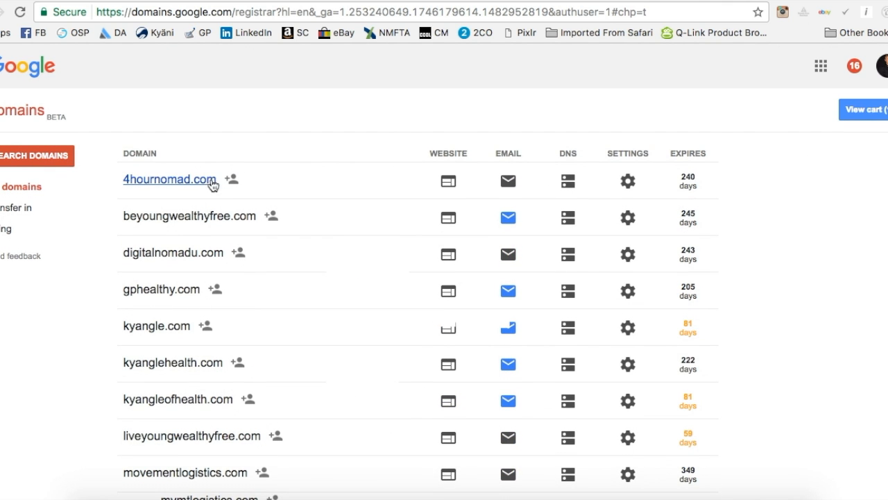
pyautogui.moveTo(475, 181)
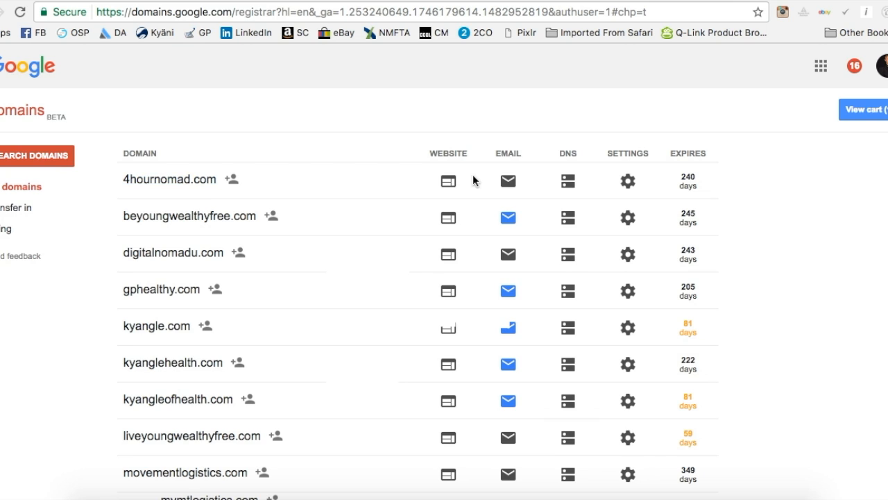
pyautogui.moveTo(342, 191)
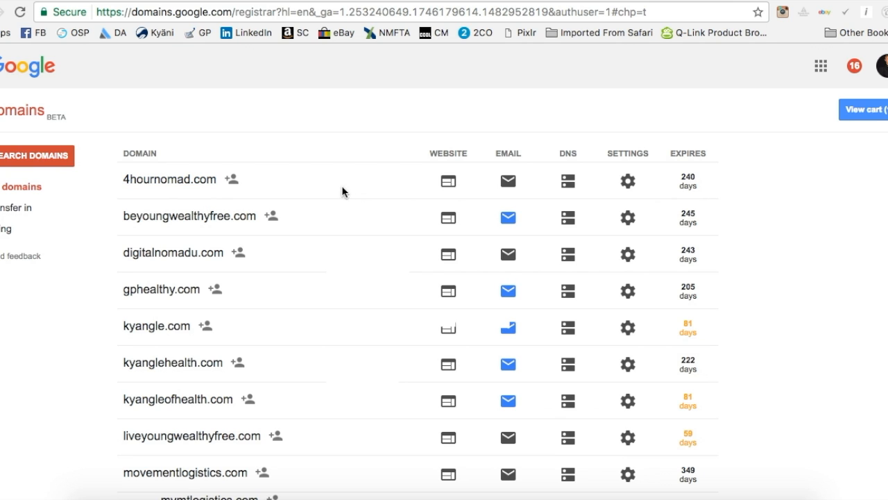
pyautogui.moveTo(447, 181)
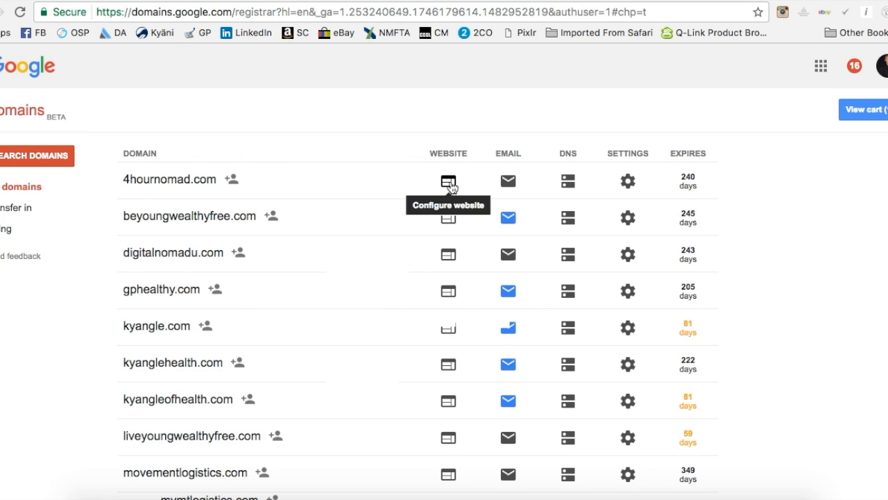
# Step: View 4hournomad.com's website settings showing its forward to a ClickFunnels page
pyautogui.click(448, 181)
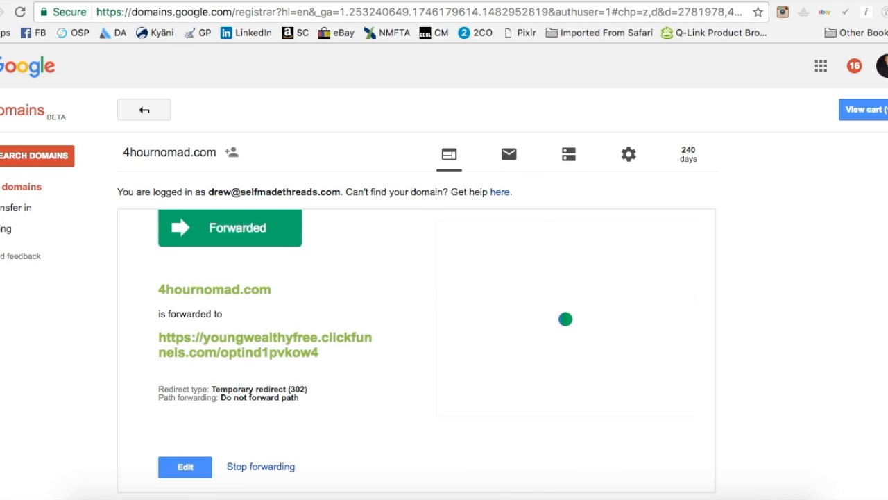
pyautogui.scroll(-3)
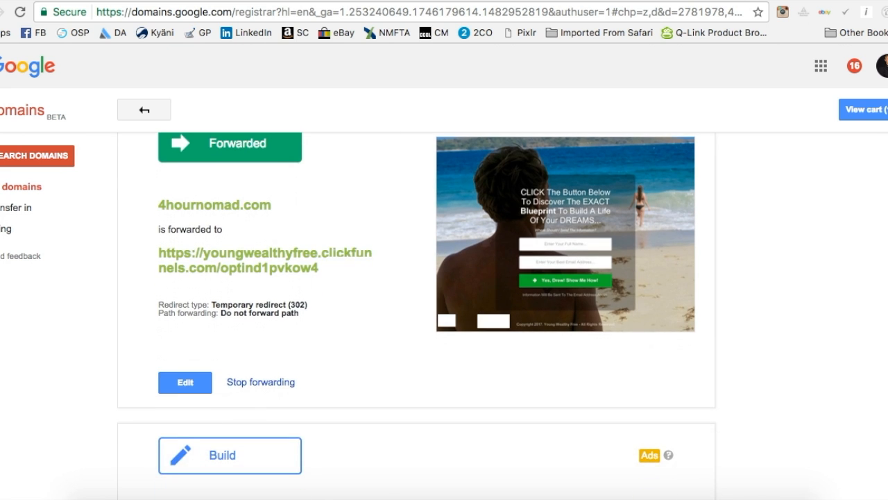
pyautogui.scroll(3)
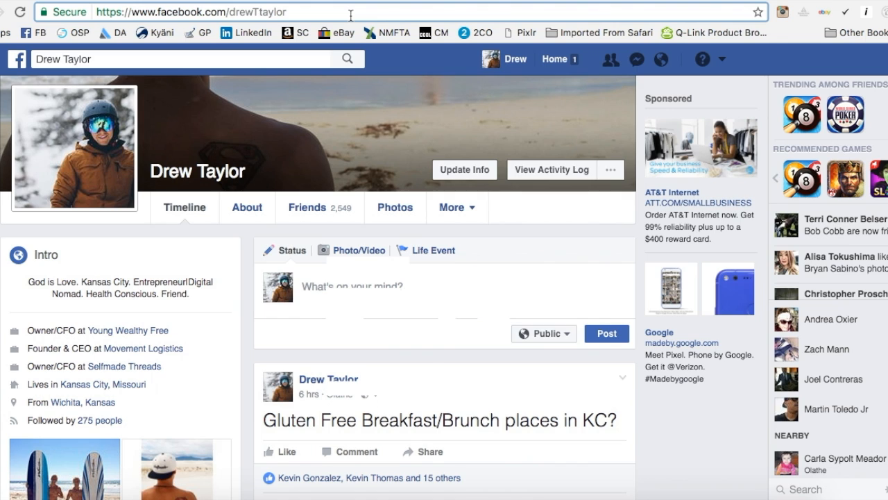
pyautogui.click(192, 11)
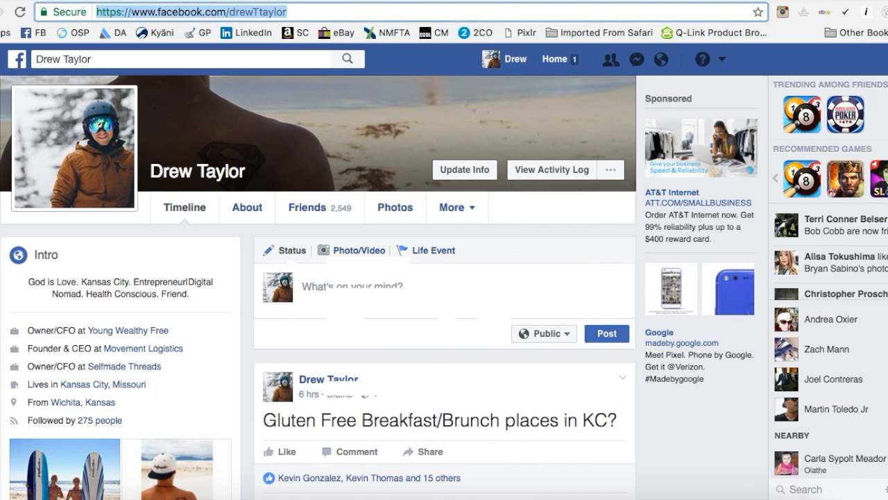
pyautogui.moveTo(224, 21)
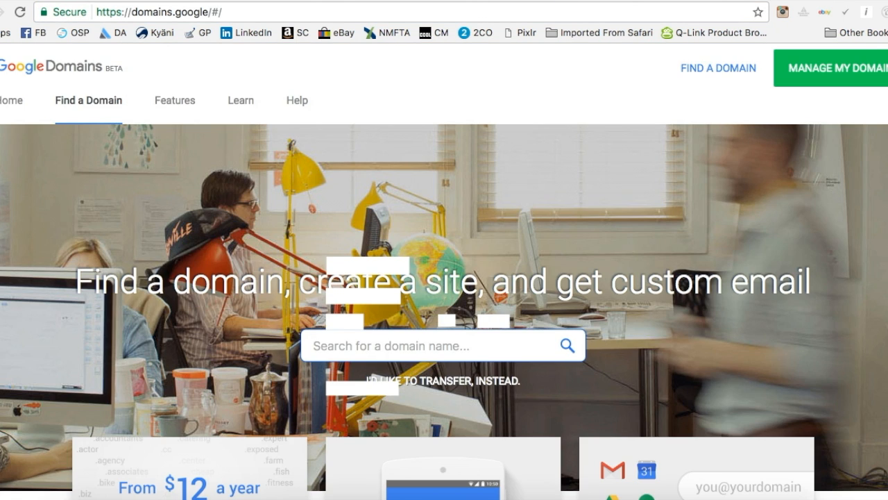
# Step: Check digitalnomadu.com's forward to OnlineSalesPro, then return to the My domains list
pyautogui.click(830, 67)
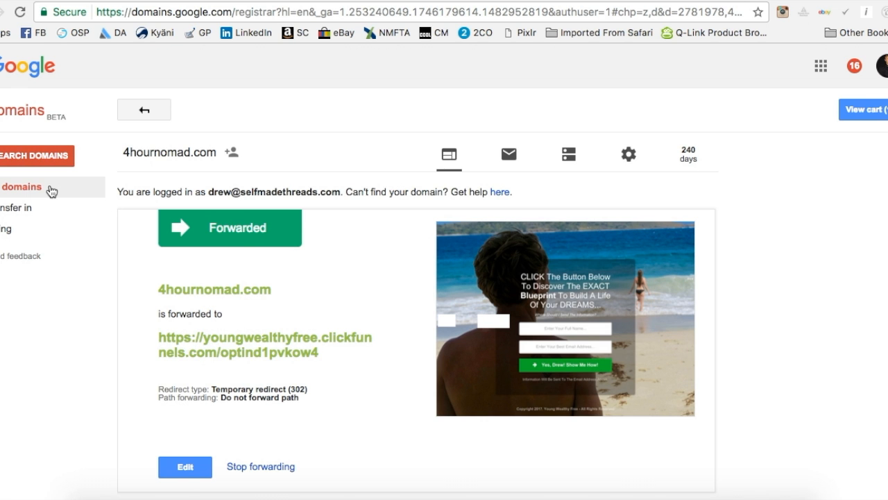
pyautogui.click(145, 108)
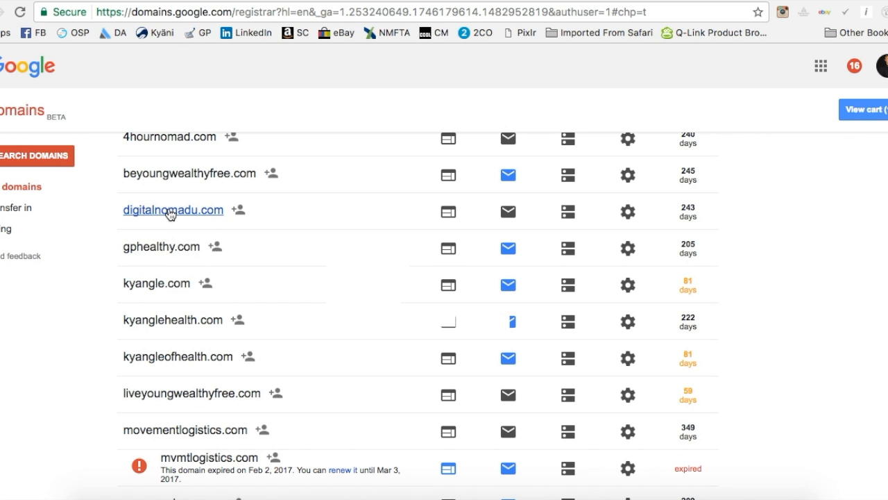
pyautogui.moveTo(447, 211)
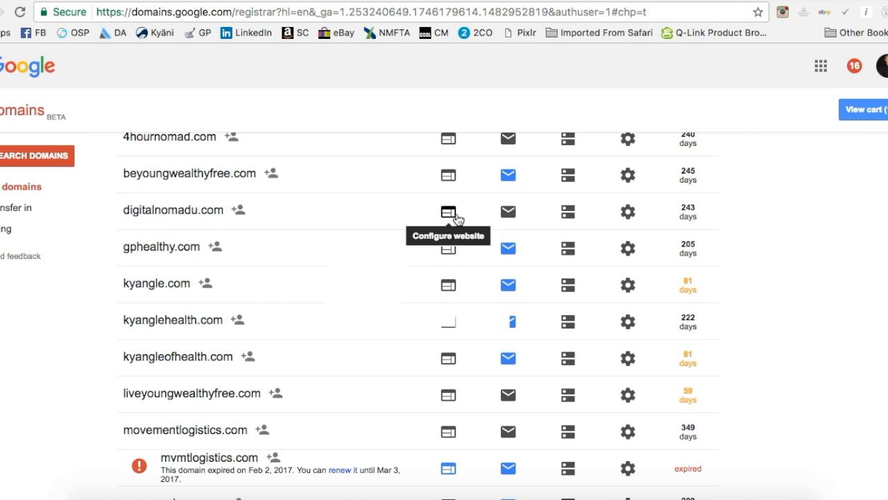
pyautogui.click(447, 211)
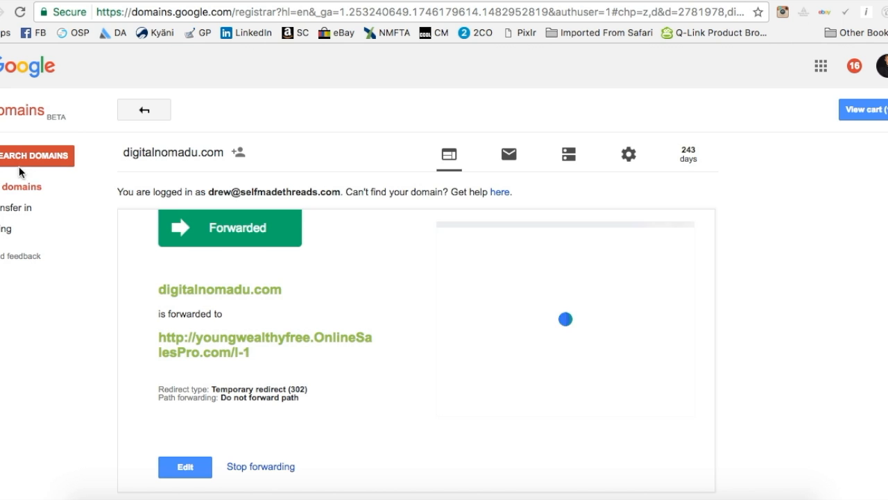
pyautogui.click(144, 110)
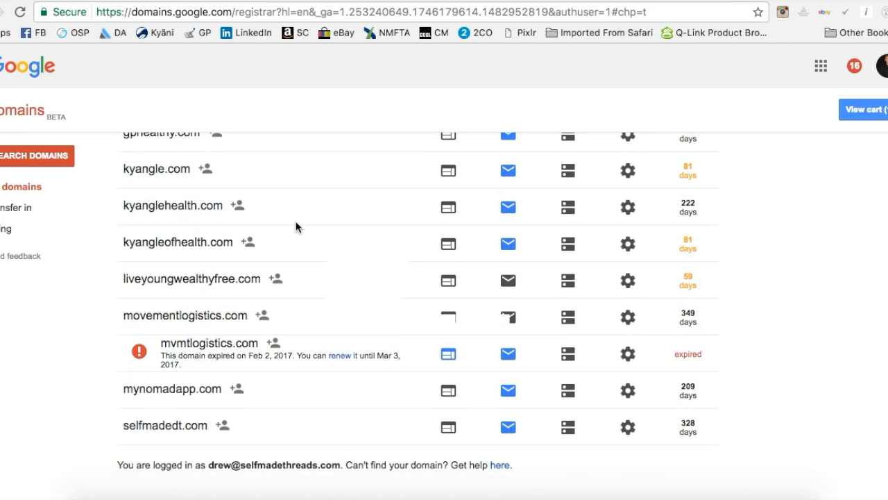
pyautogui.scroll(-3)
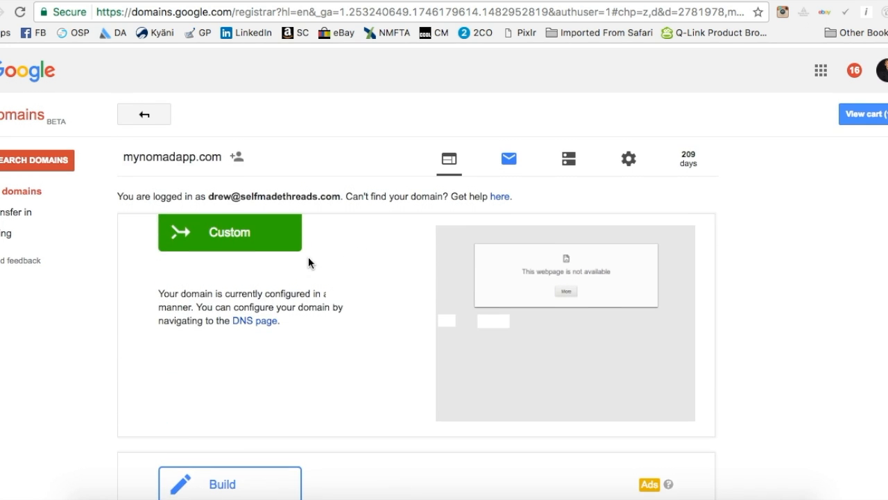
pyautogui.scroll(-3)
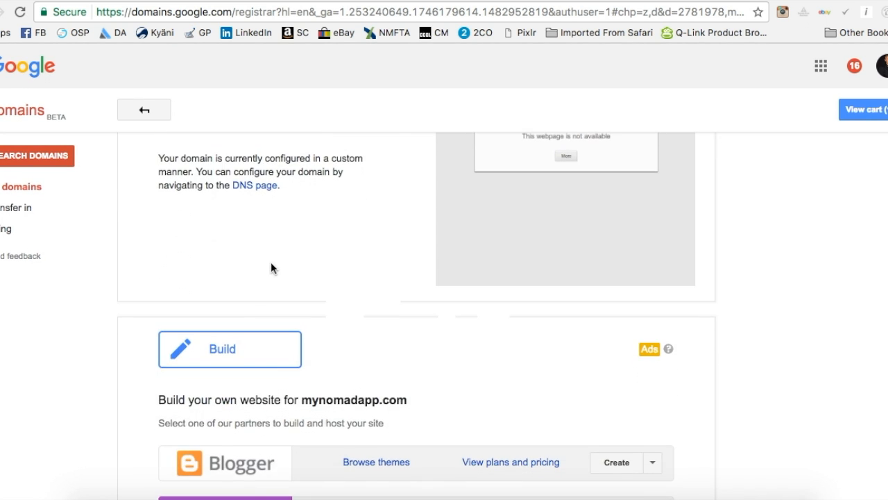
pyautogui.scroll(-3)
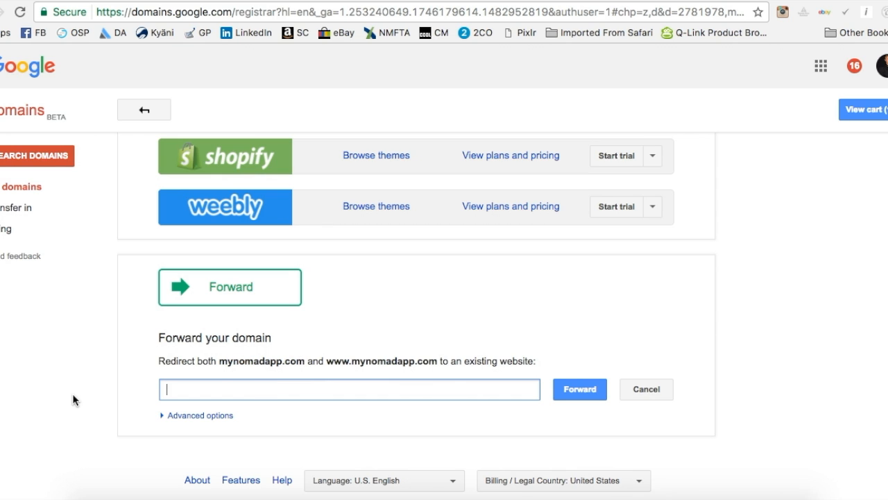
pyautogui.write('https://www.facebook.com/drewTtaylo')
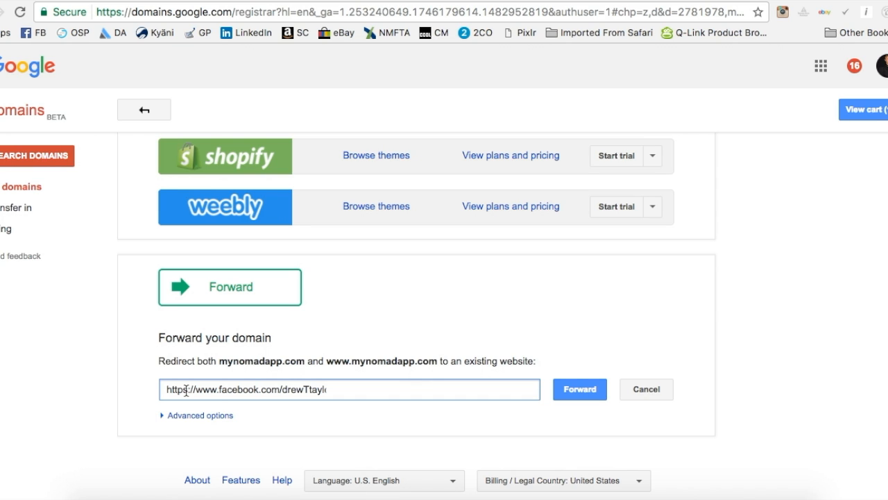
pyautogui.moveTo(209, 388)
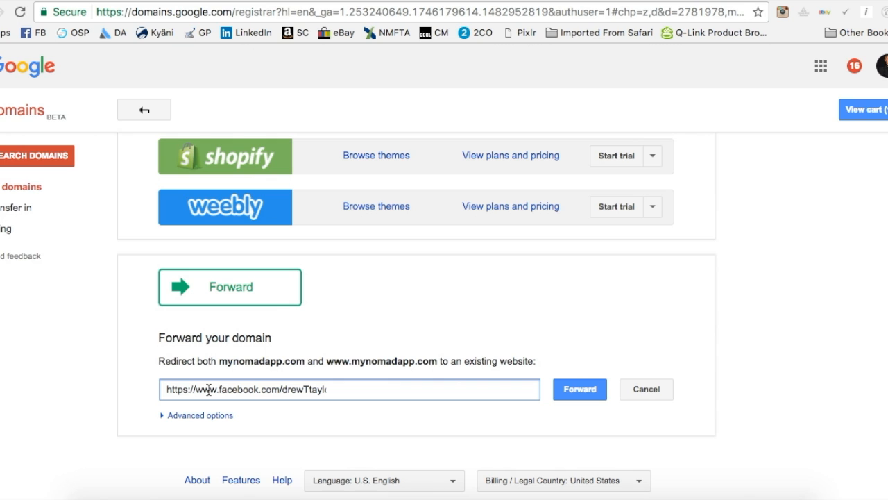
pyautogui.click(580, 389)
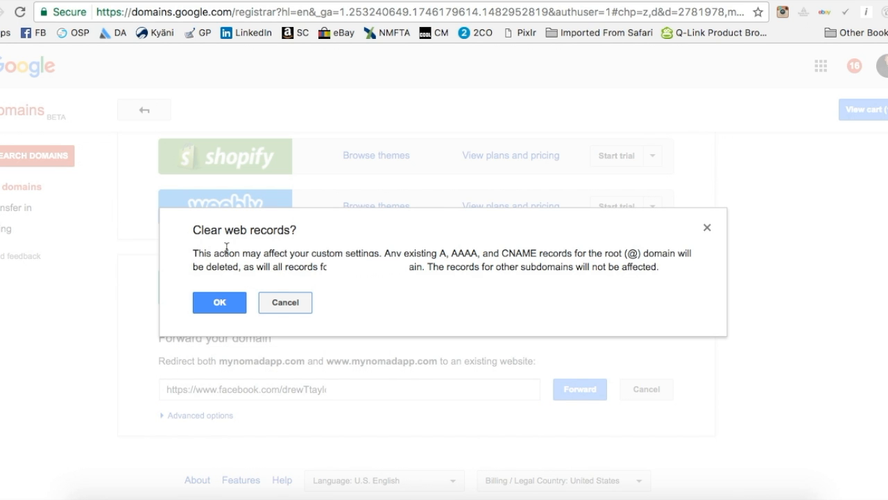
pyautogui.moveTo(270, 286)
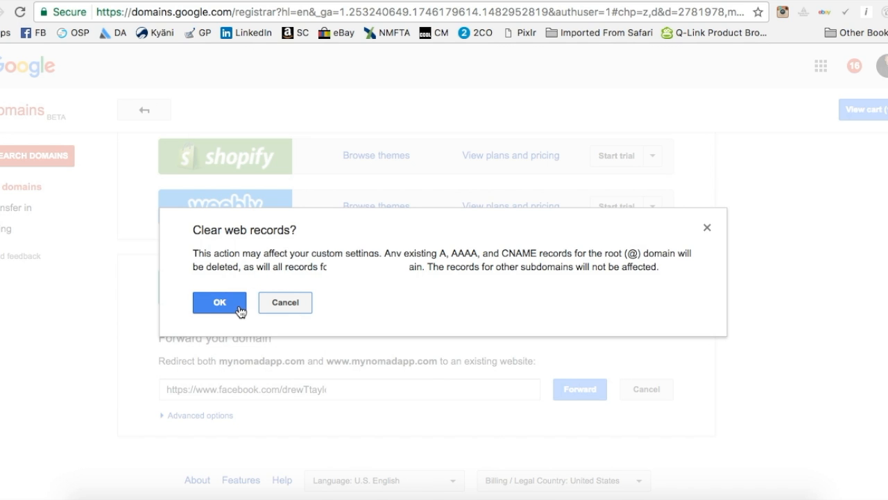
# Step: Confirm clearing old web records so the Facebook forward is saved as a temporary redirect
pyautogui.click(220, 302)
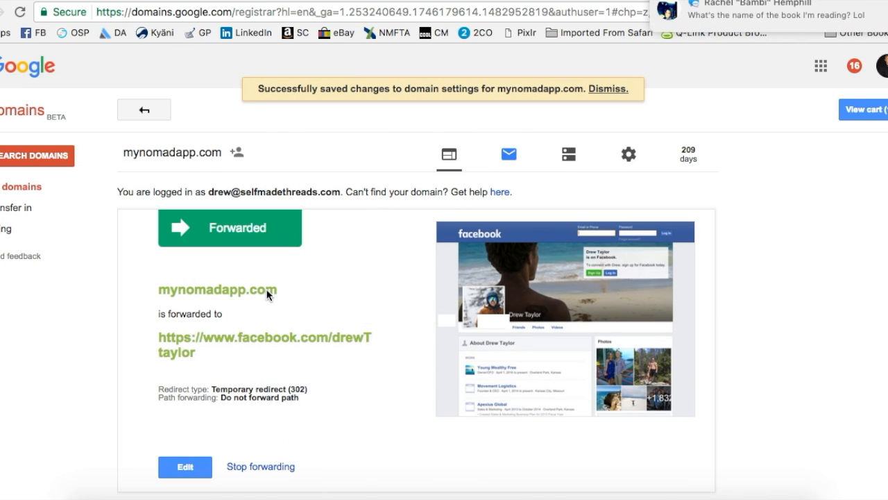
pyautogui.moveTo(288, 262)
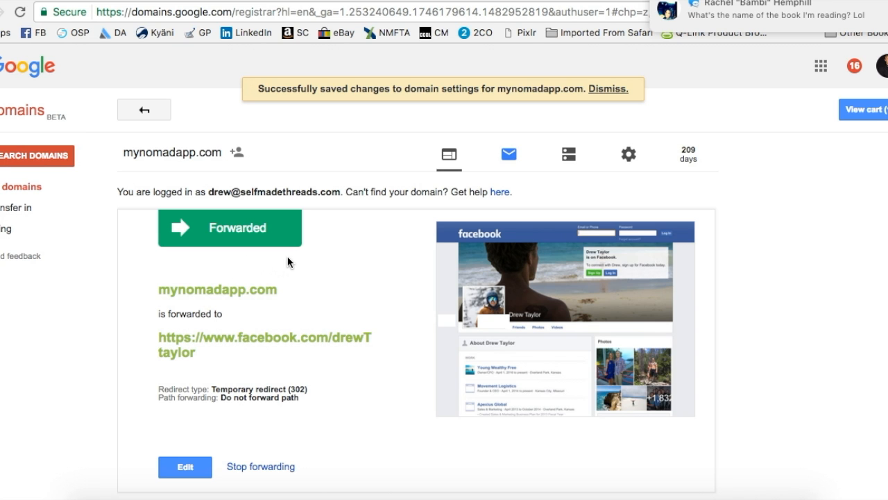
pyautogui.scroll(-3)
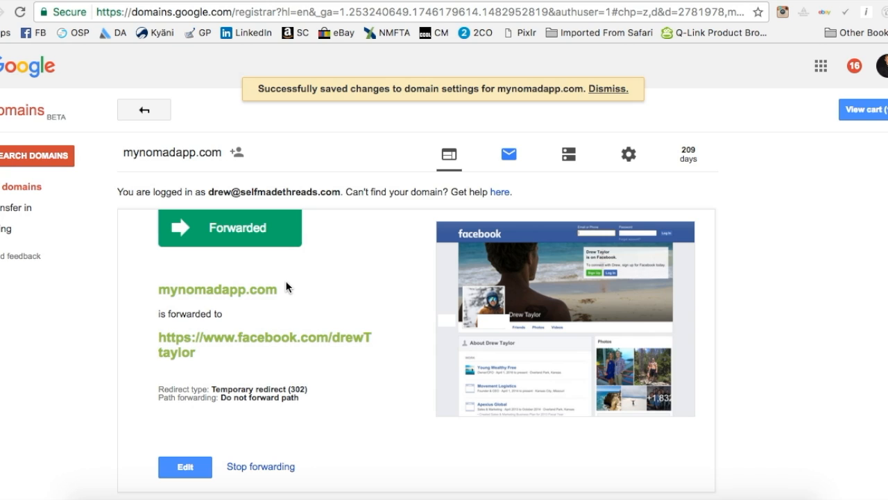
pyautogui.moveTo(210, 190)
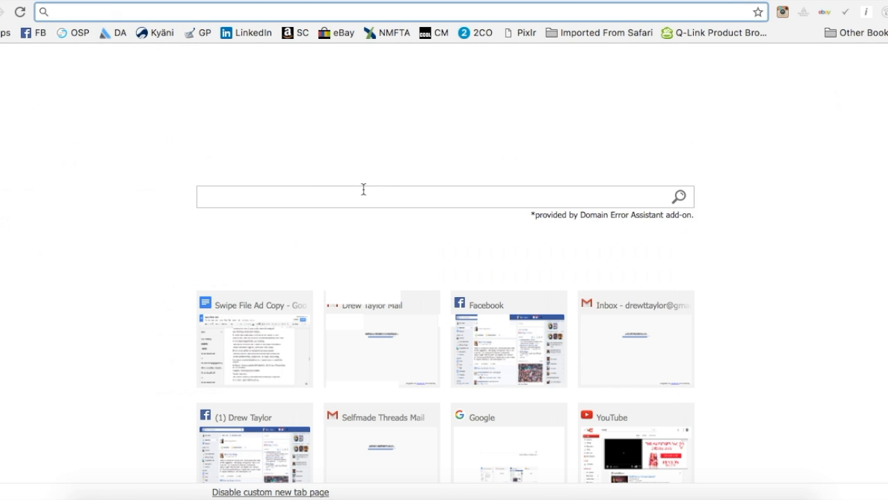
# Step: Visit mynomadapp.com from a new tab, retrying the address until it redirects to facebook.com/drewTtaylor
pyautogui.write('mynomadapp.')
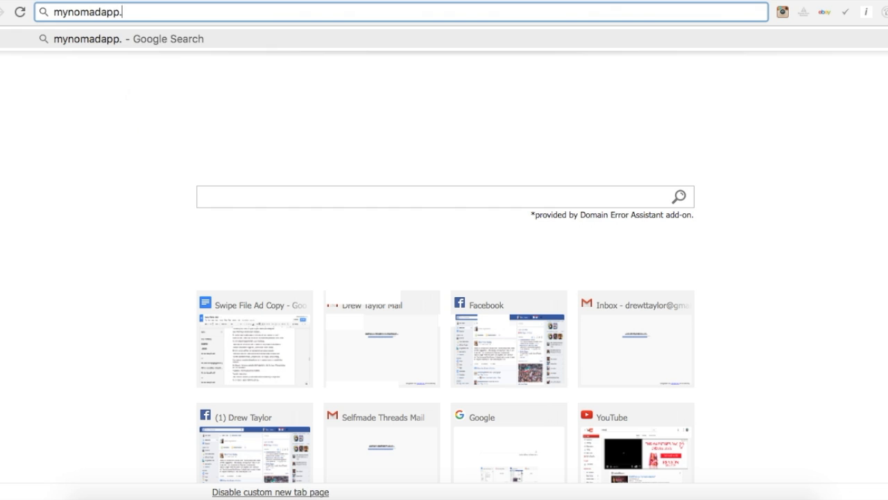
pyautogui.press('Return')
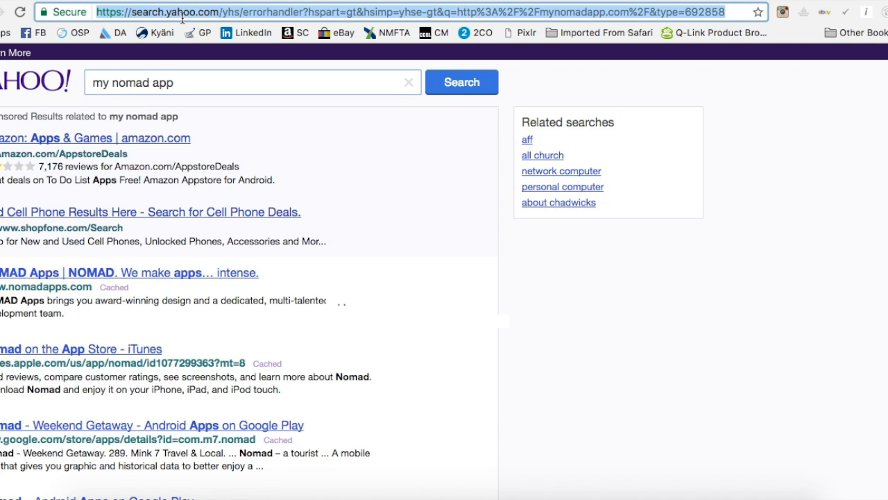
pyautogui.write('myno')
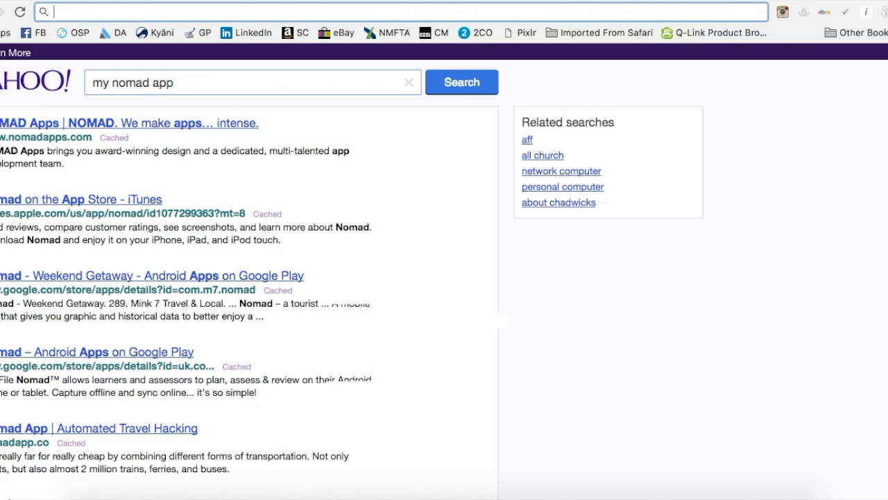
pyautogui.write('mynomad')
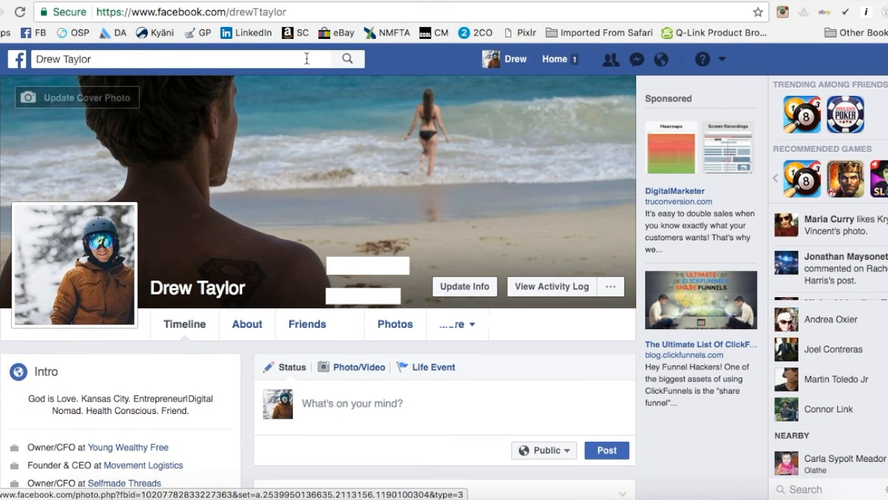
pyautogui.scroll(-3)
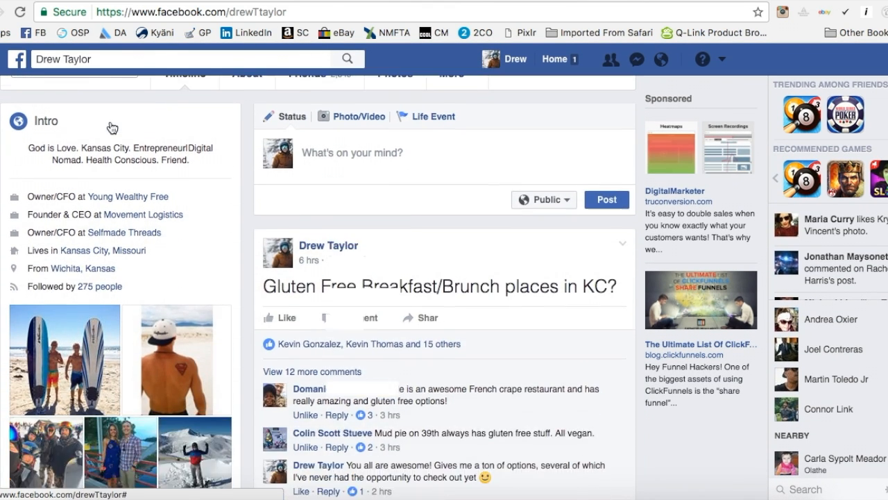
pyautogui.scroll(3)
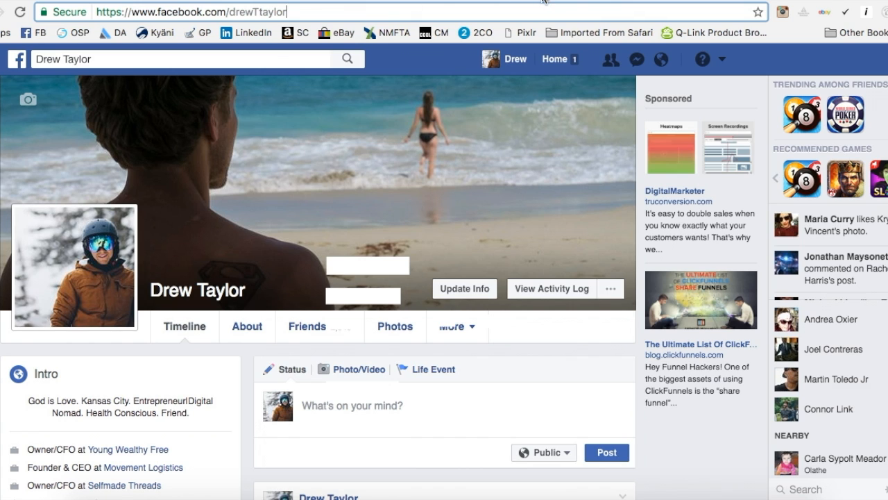
pyautogui.moveTo(327, 12)
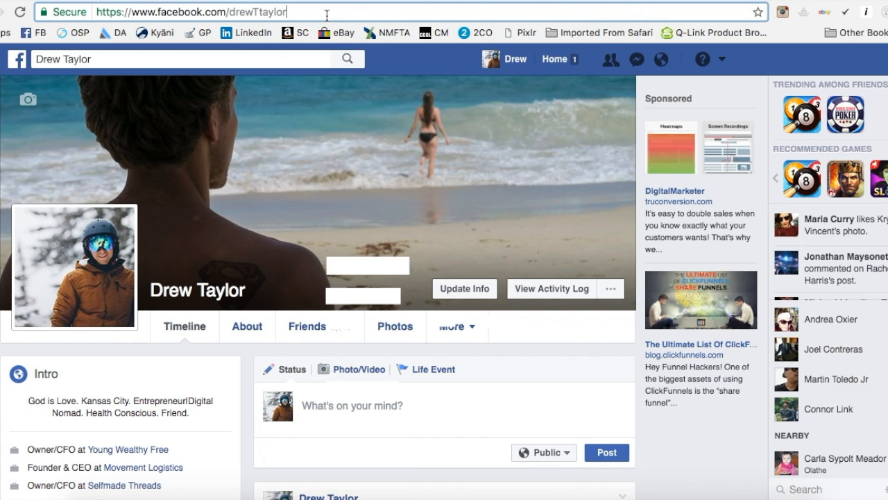